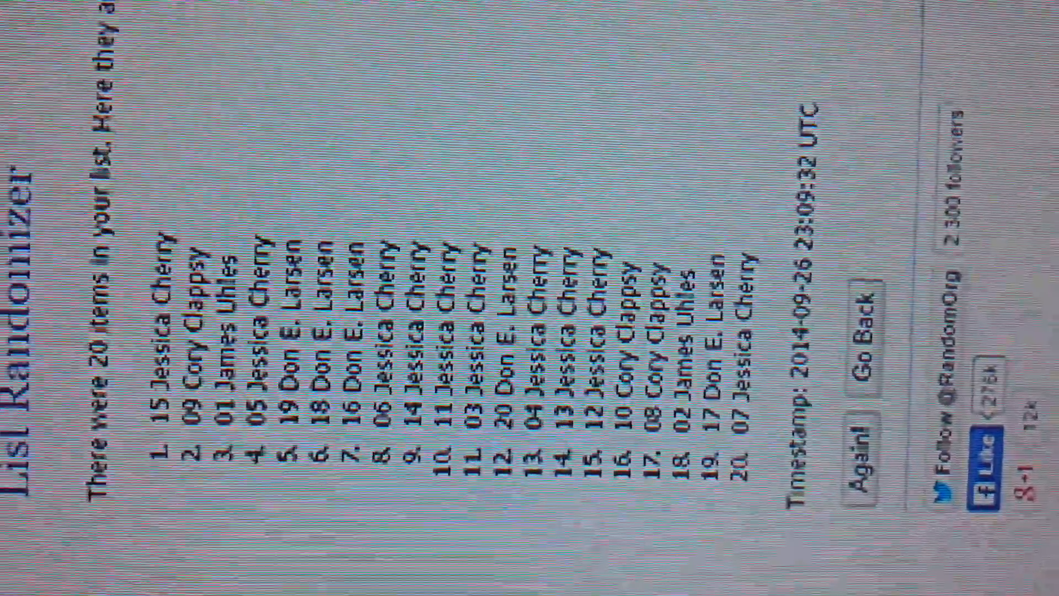
Step: Reshuffle the 20-entry raffle list with Again! until the counter reads 5 randomizations
click(865, 462)
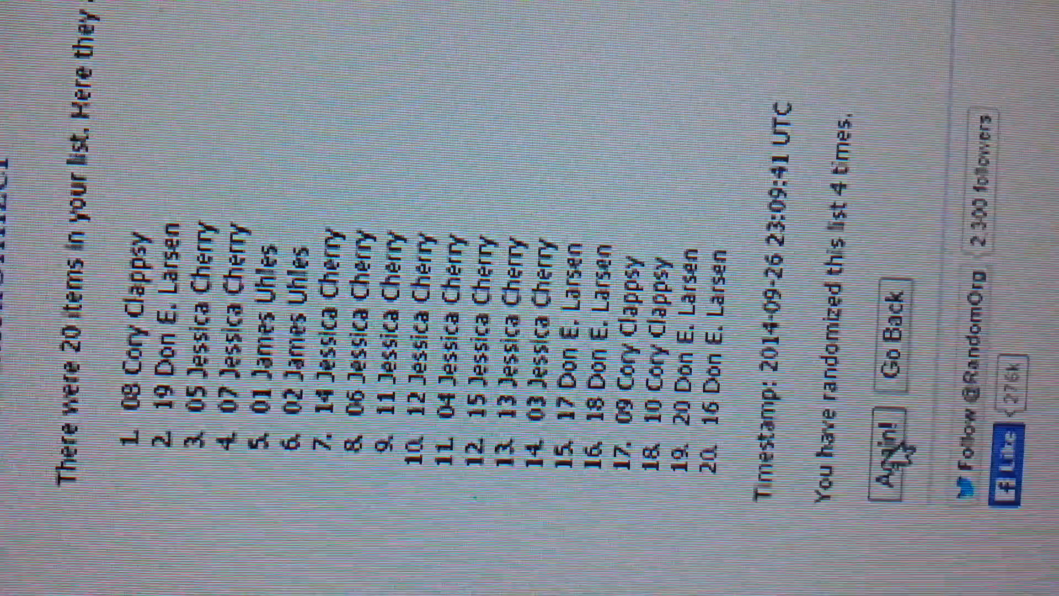
click(891, 468)
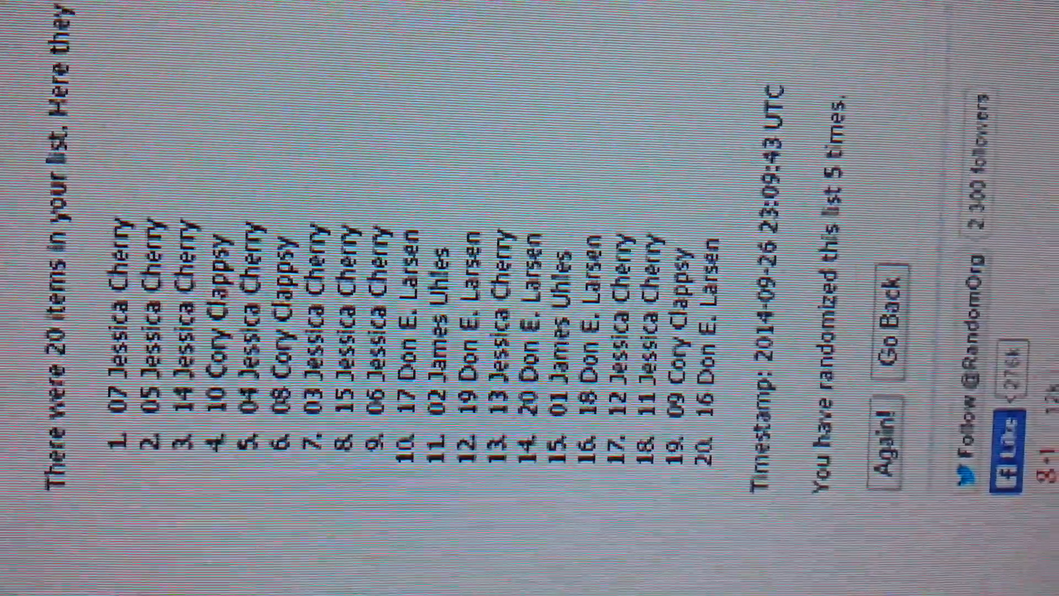